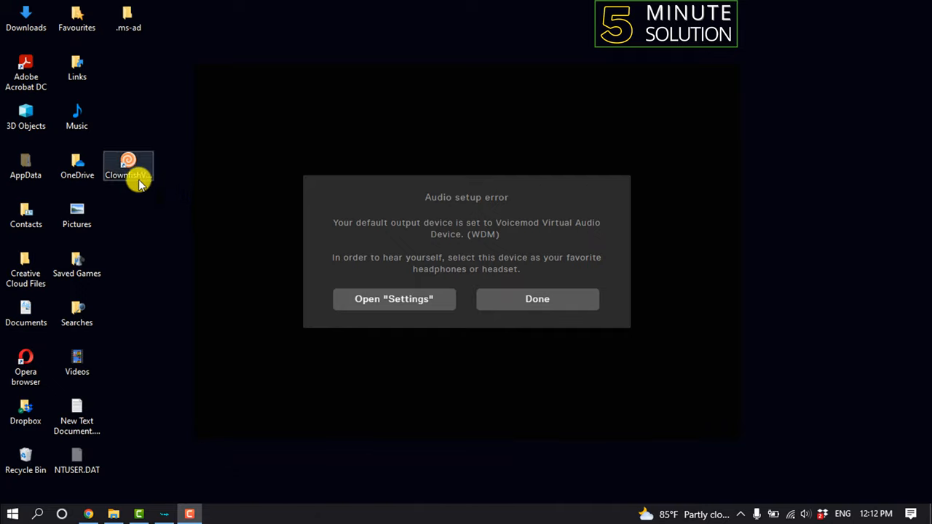
mouse_move(134, 182)
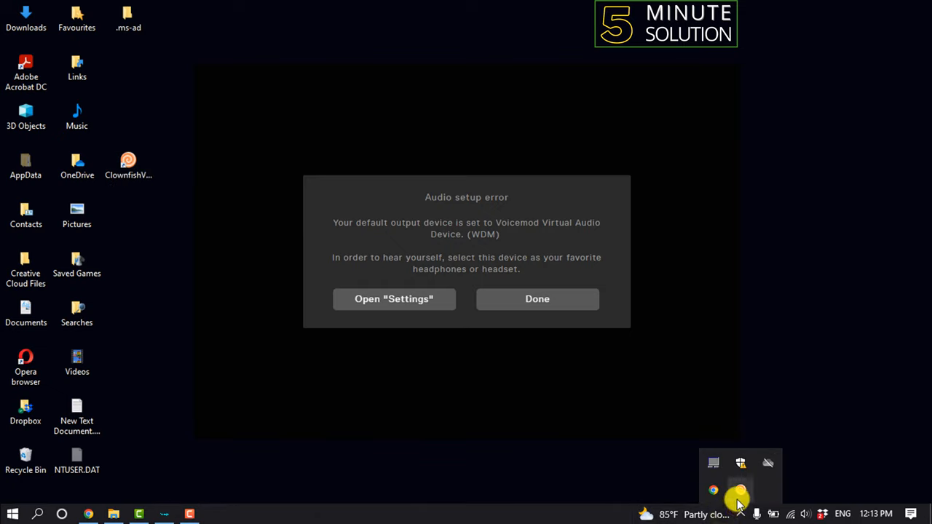
mouse_move(739, 463)
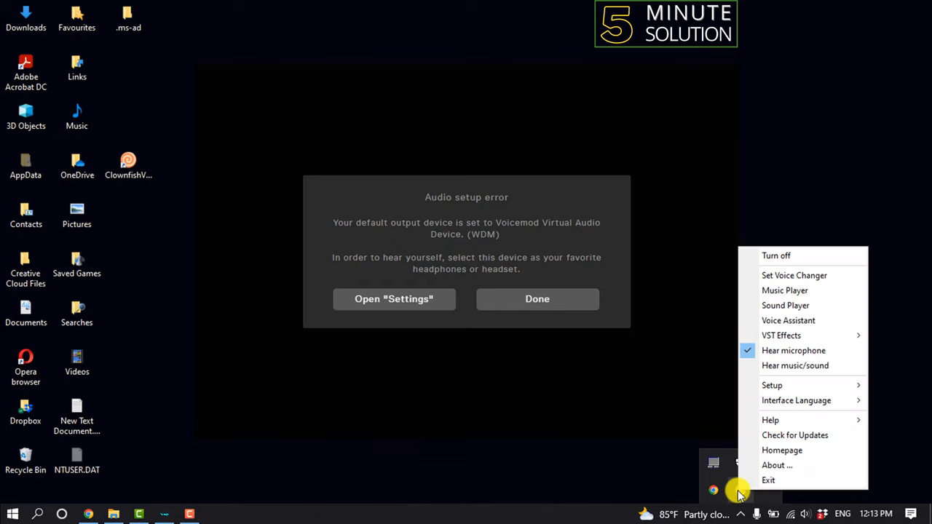
mouse_move(793, 275)
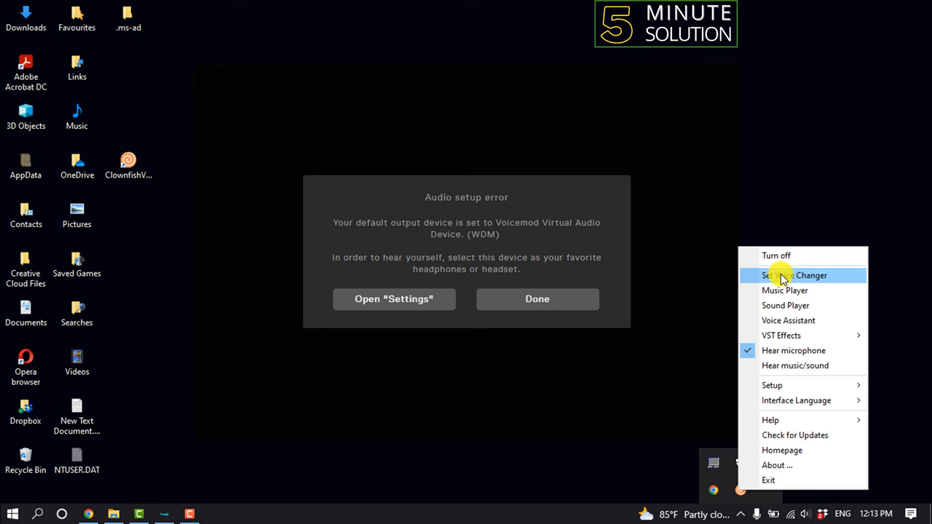
Choose Set Voice Changer from the Clownfish tray menu to show the voice effects grid
click(794, 275)
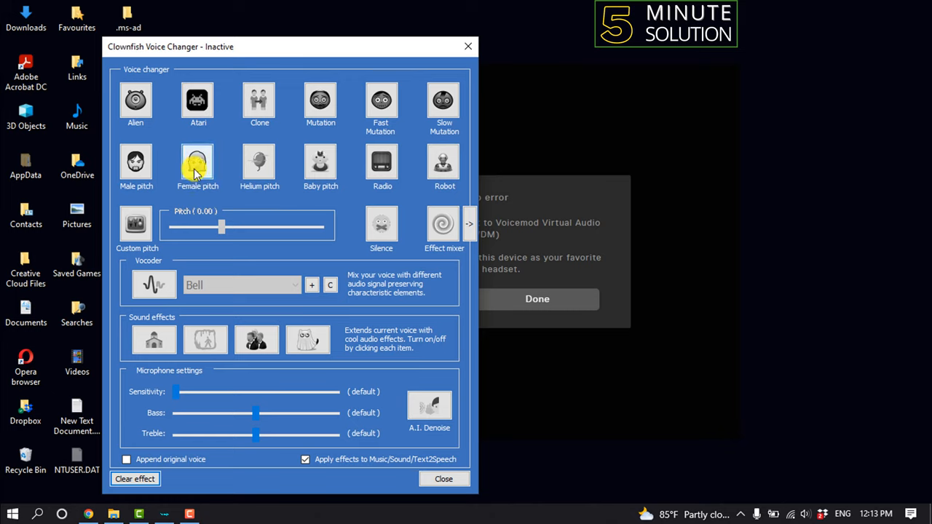
click(198, 162)
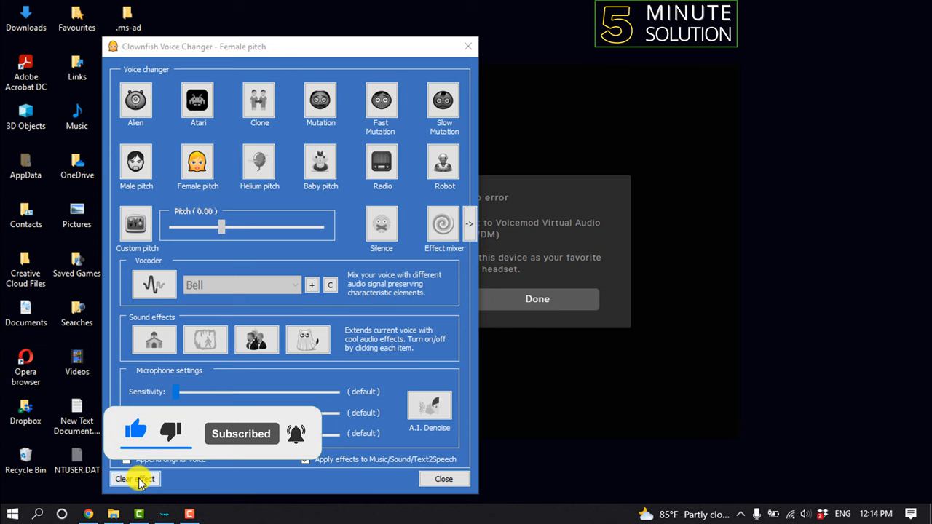
click(134, 478)
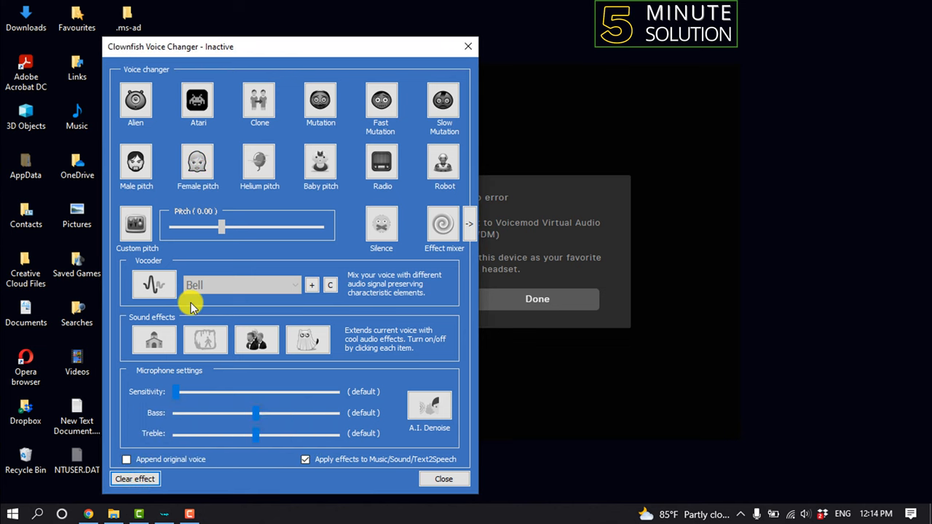